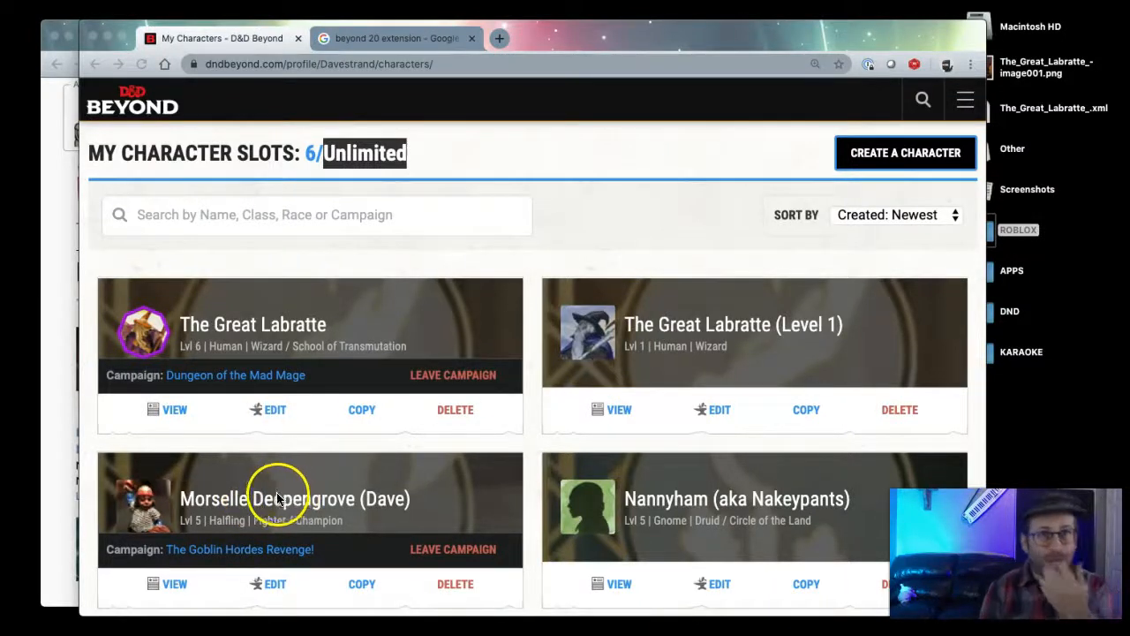
mouse_move(493, 68)
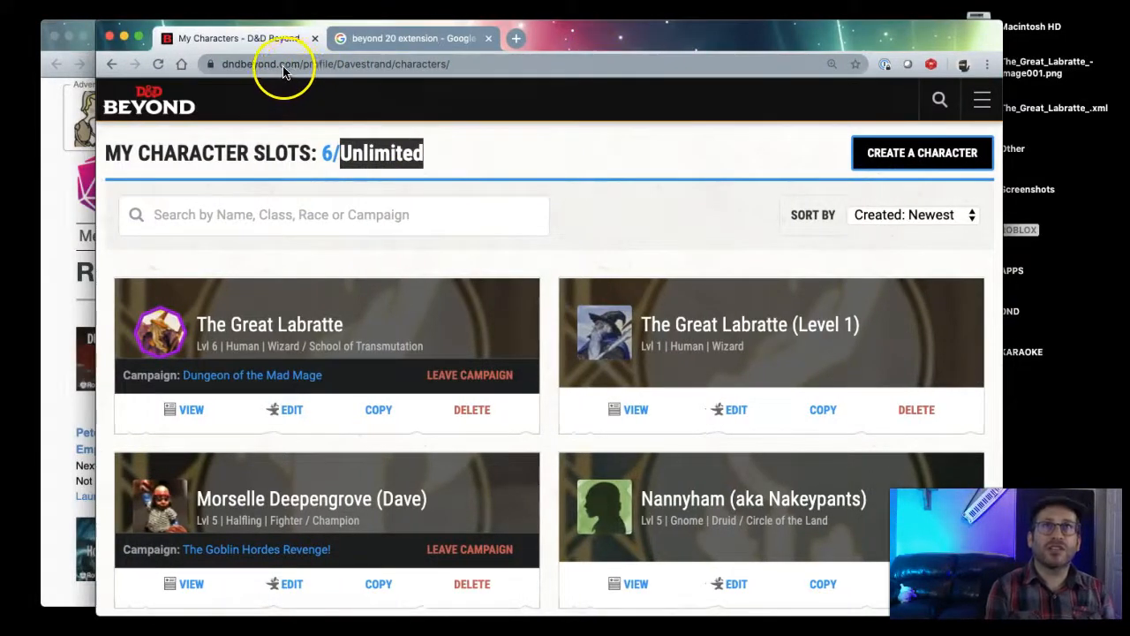
Step: Search Google for 'beyond 20 extension', open its Chrome Web Store listing, and return to My Characters
left_click(283, 64)
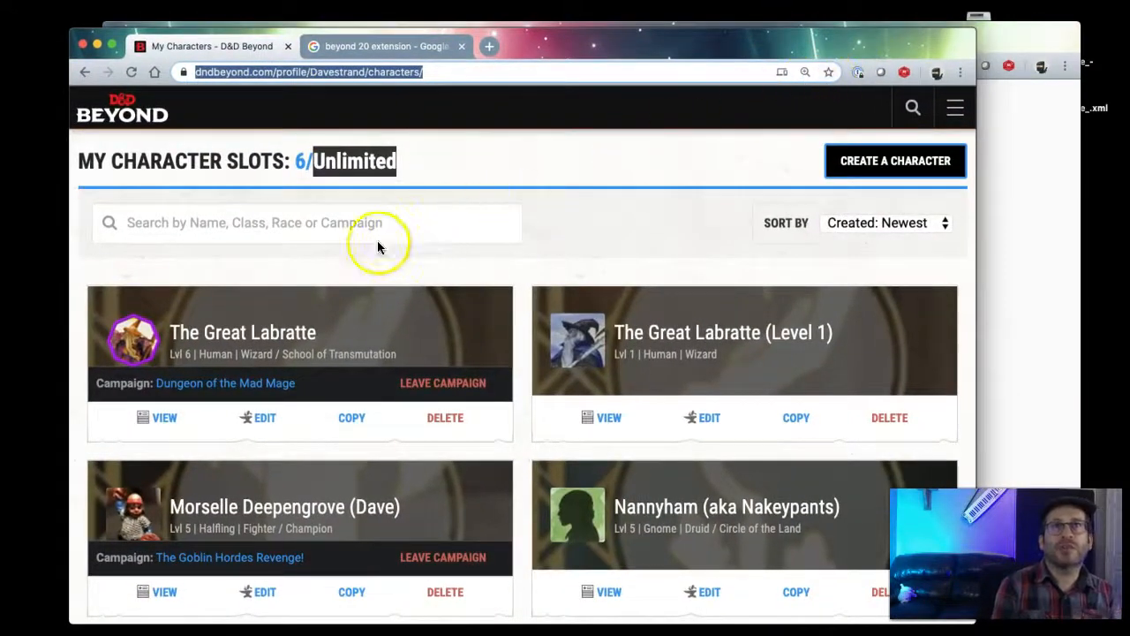
mouse_move(594, 413)
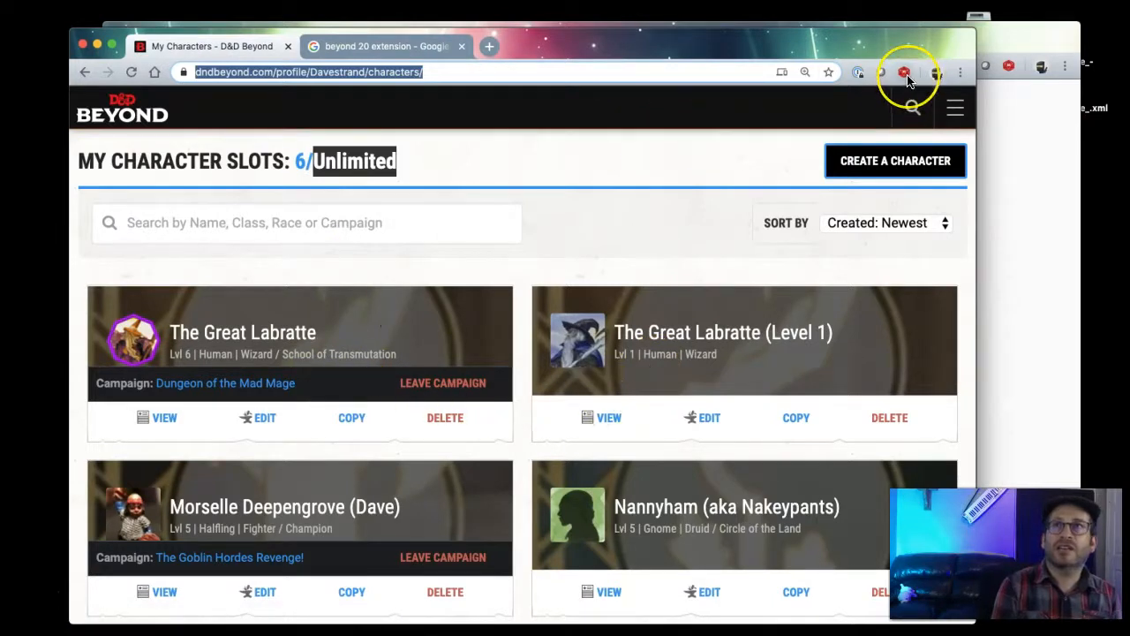
mouse_move(904, 72)
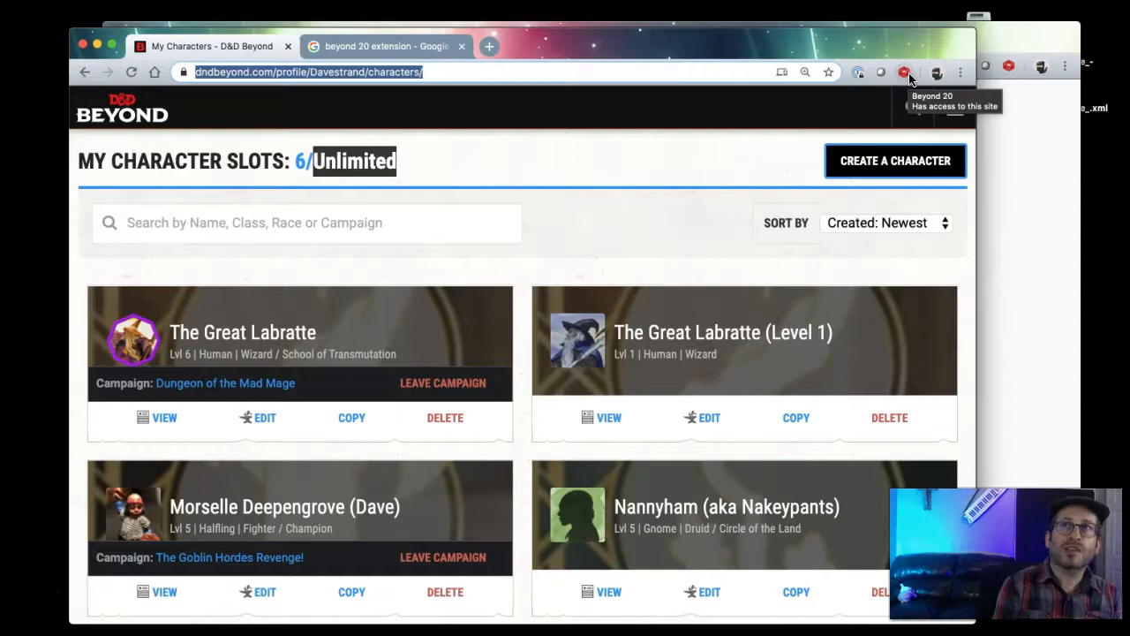
left_click(384, 46)
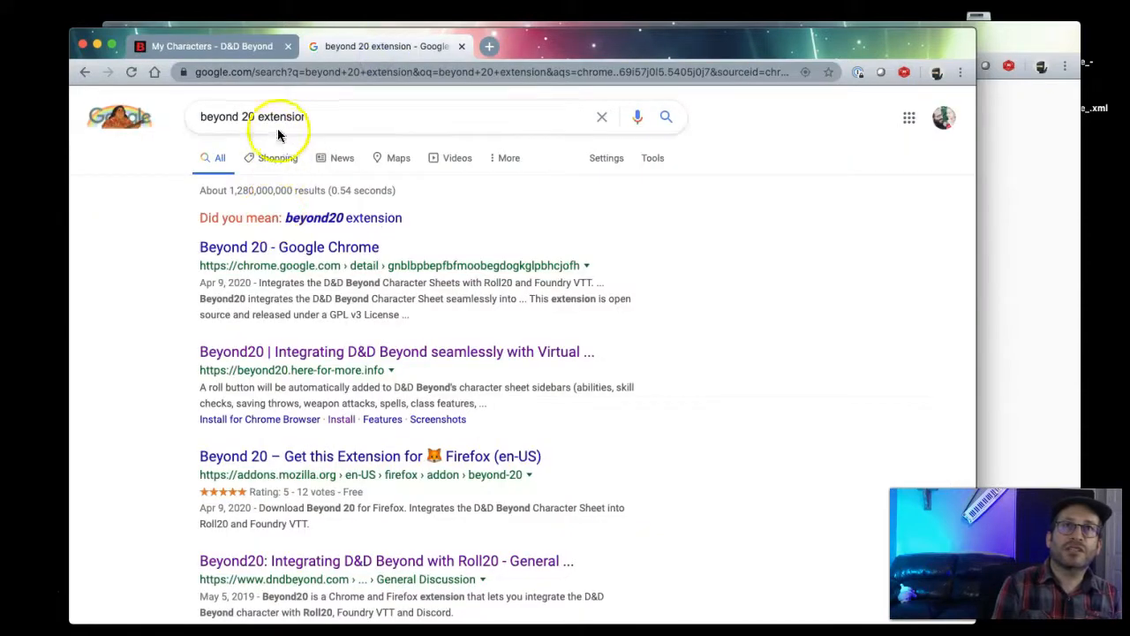
left_click(282, 117)
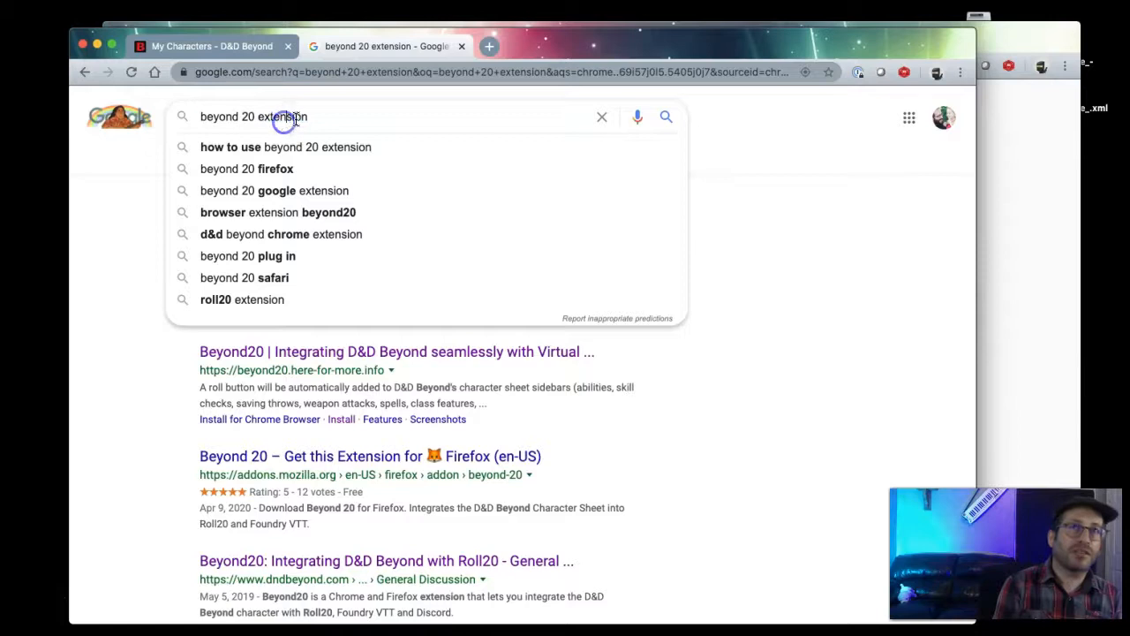
type("be")
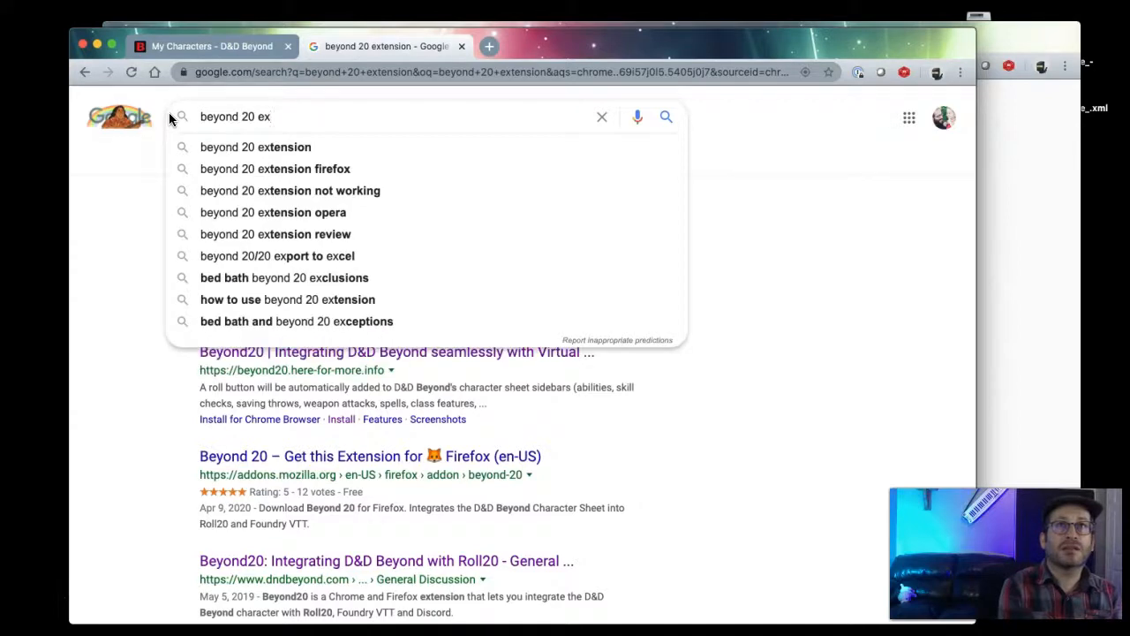
left_click(256, 147)
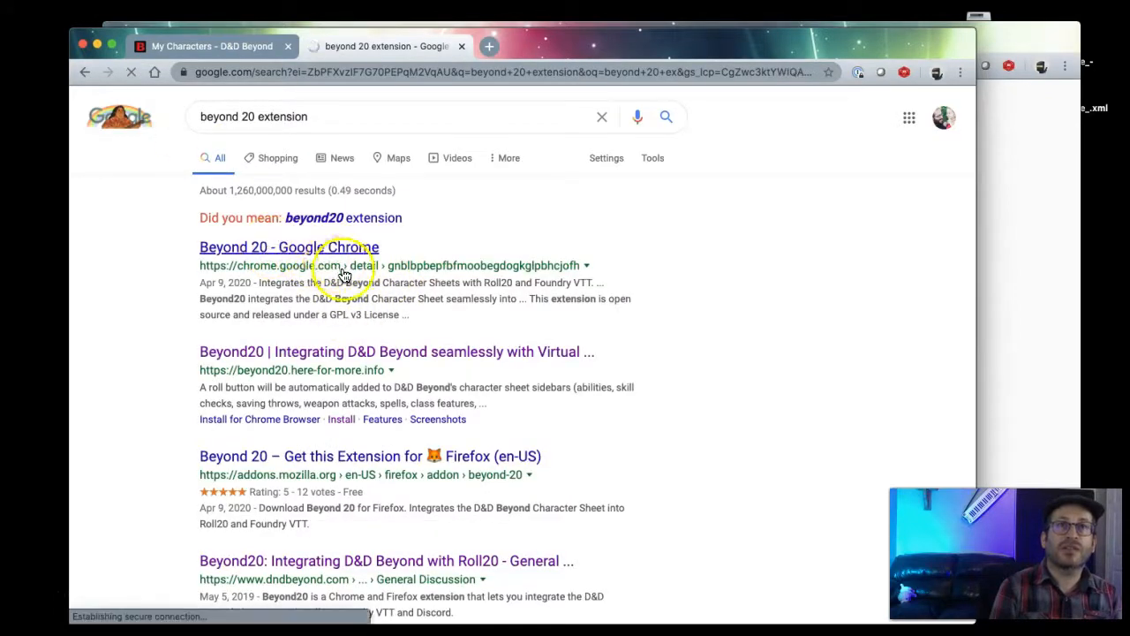
left_click(289, 248)
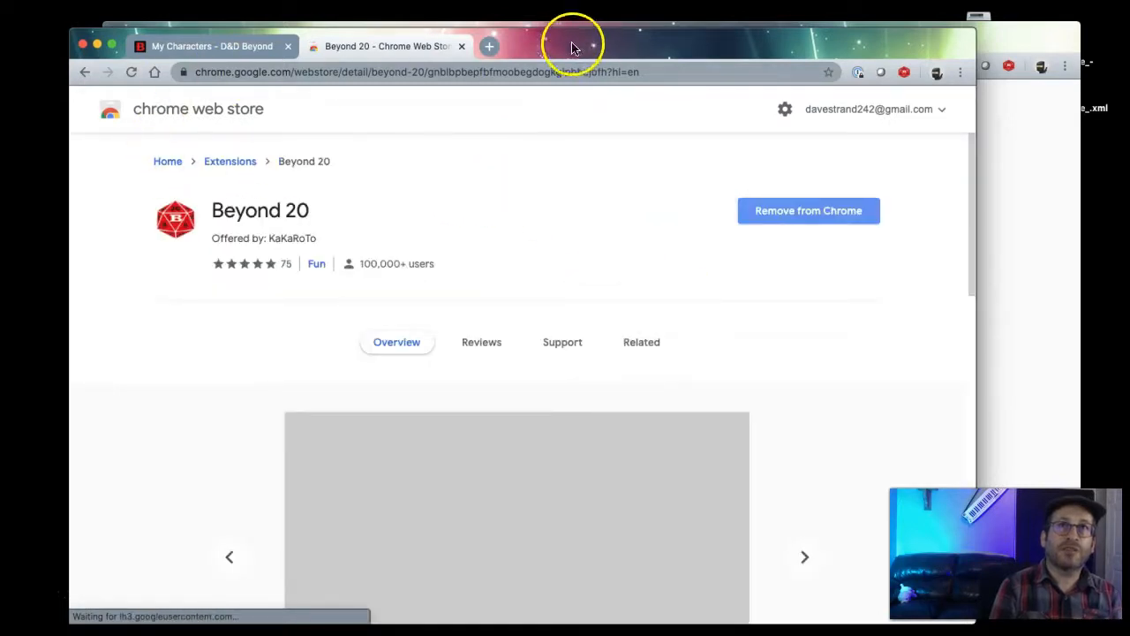
left_click(212, 46)
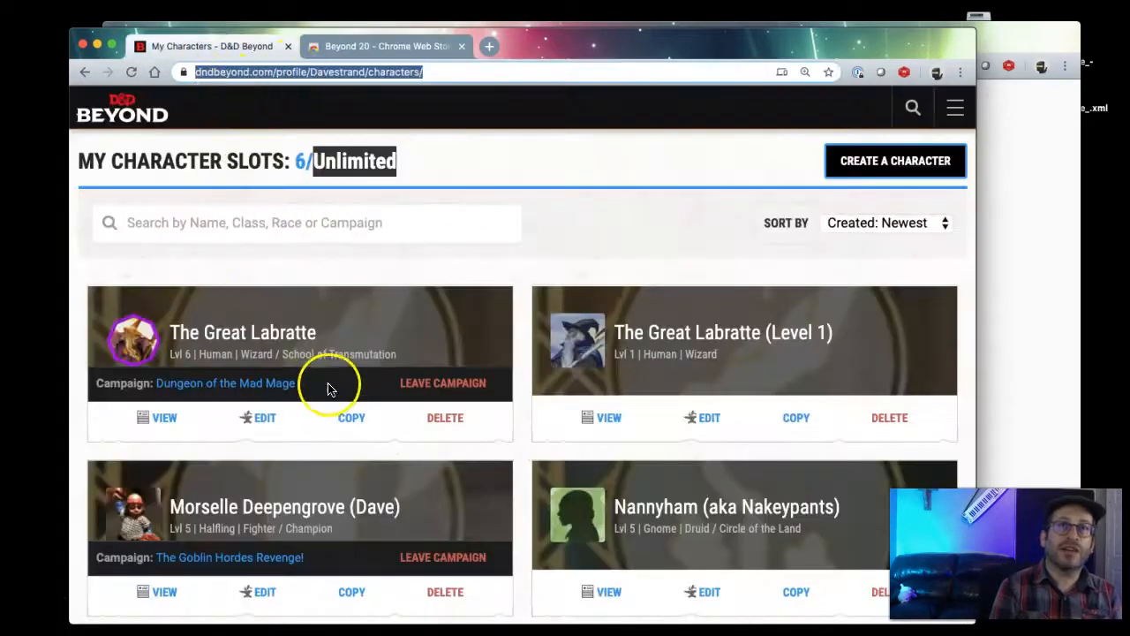
mouse_move(1033, 292)
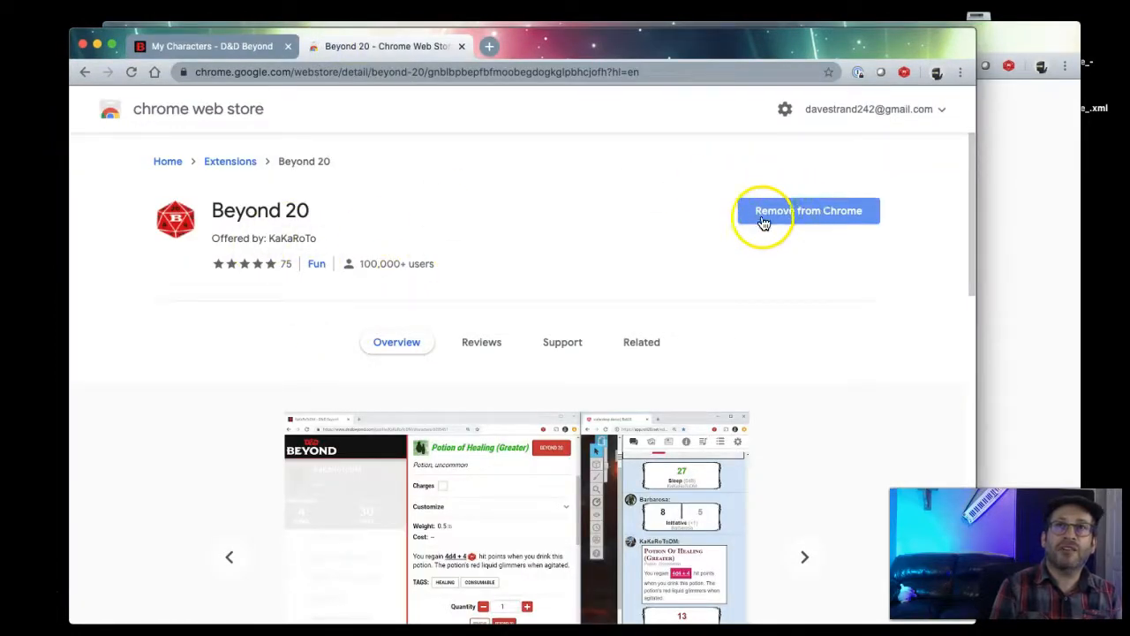
mouse_move(826, 185)
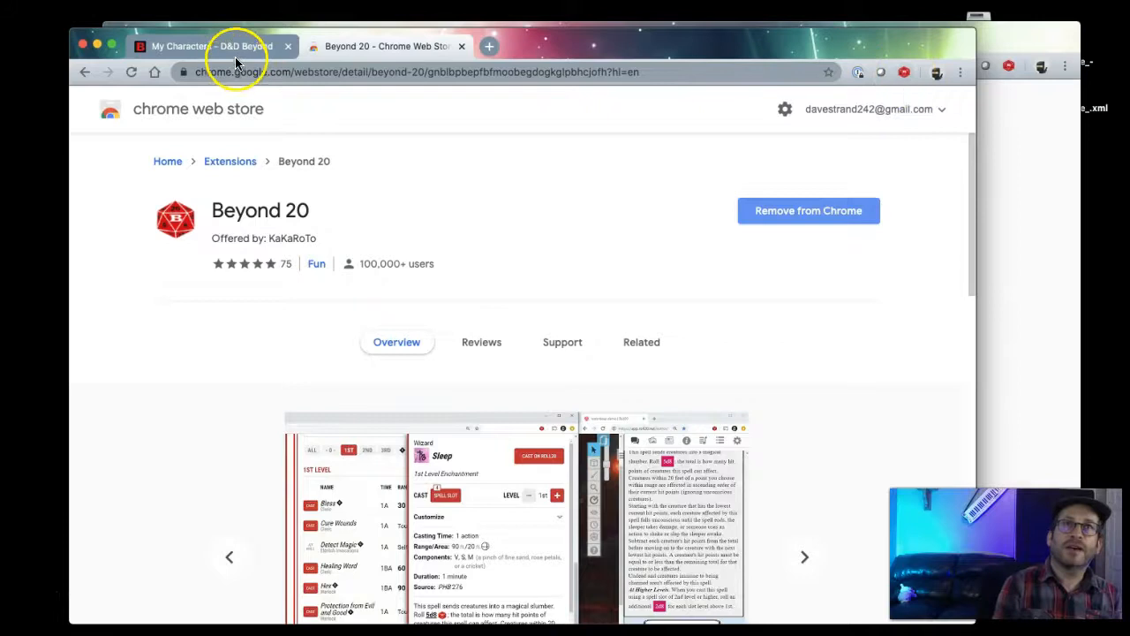
Step: Open The Great Labratte's character sheet from the My Characters list
left_click(212, 46)
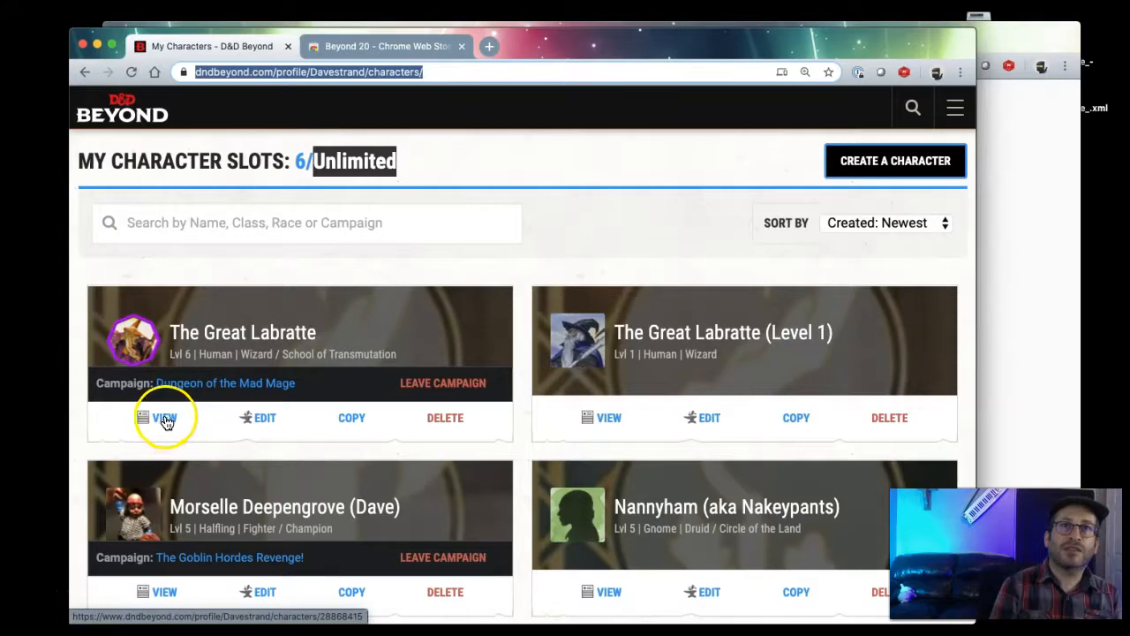
left_click(164, 417)
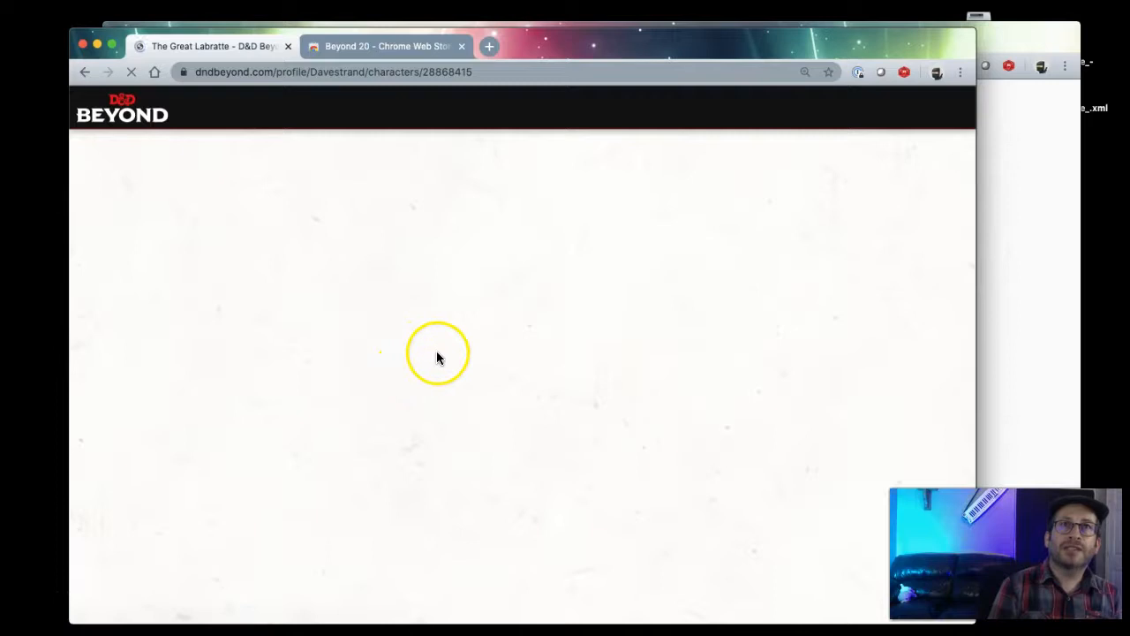
mouse_move(342, 205)
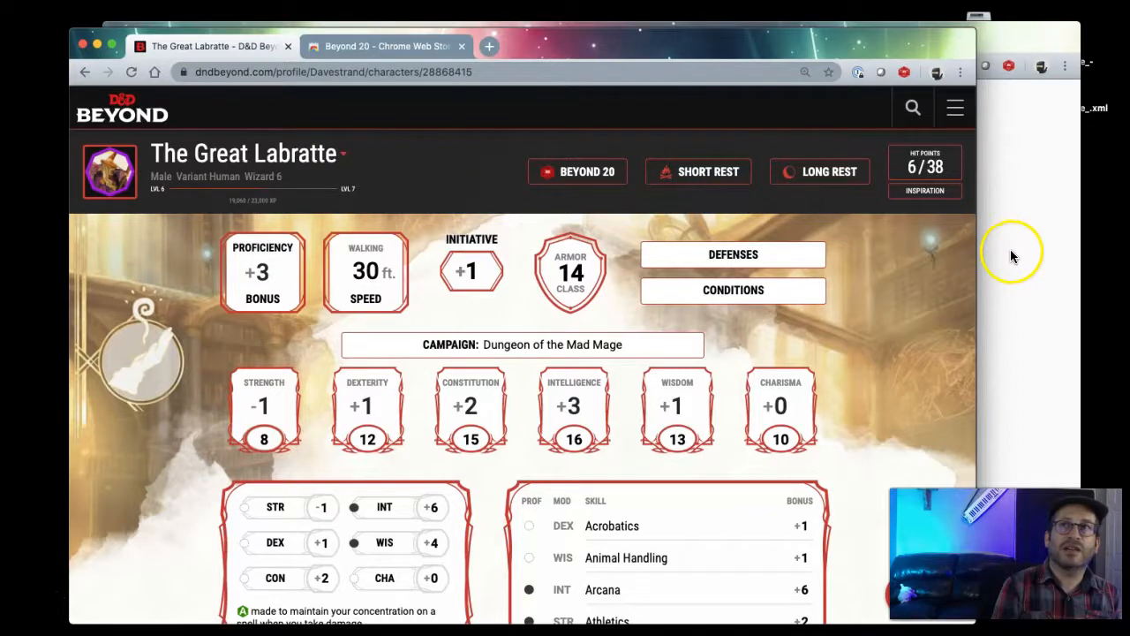
mouse_move(585, 218)
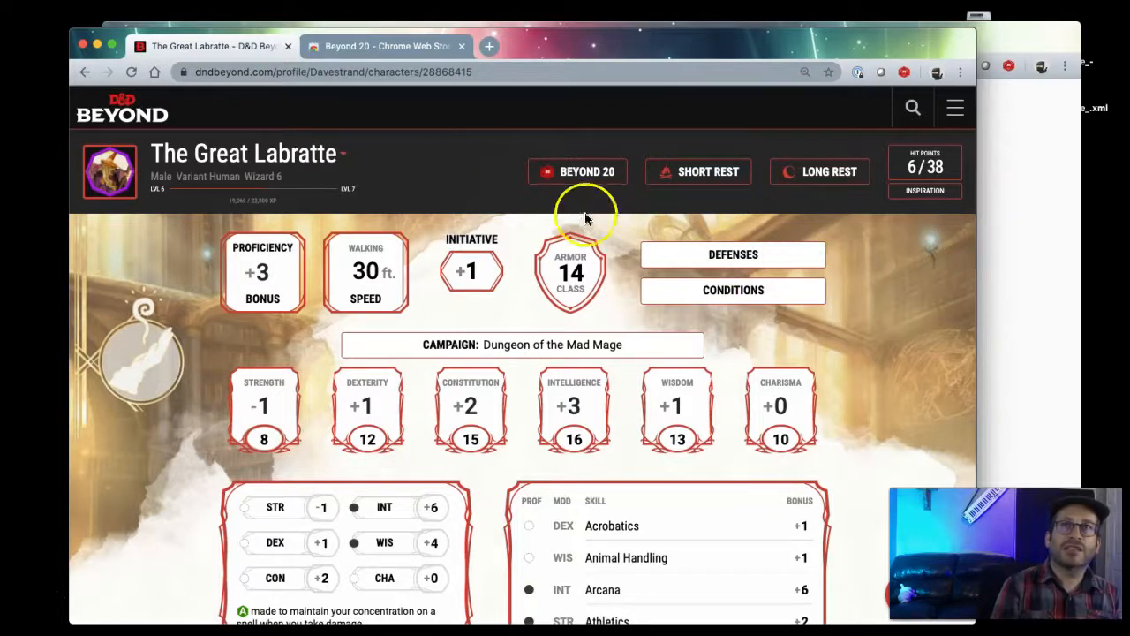
mouse_move(225, 335)
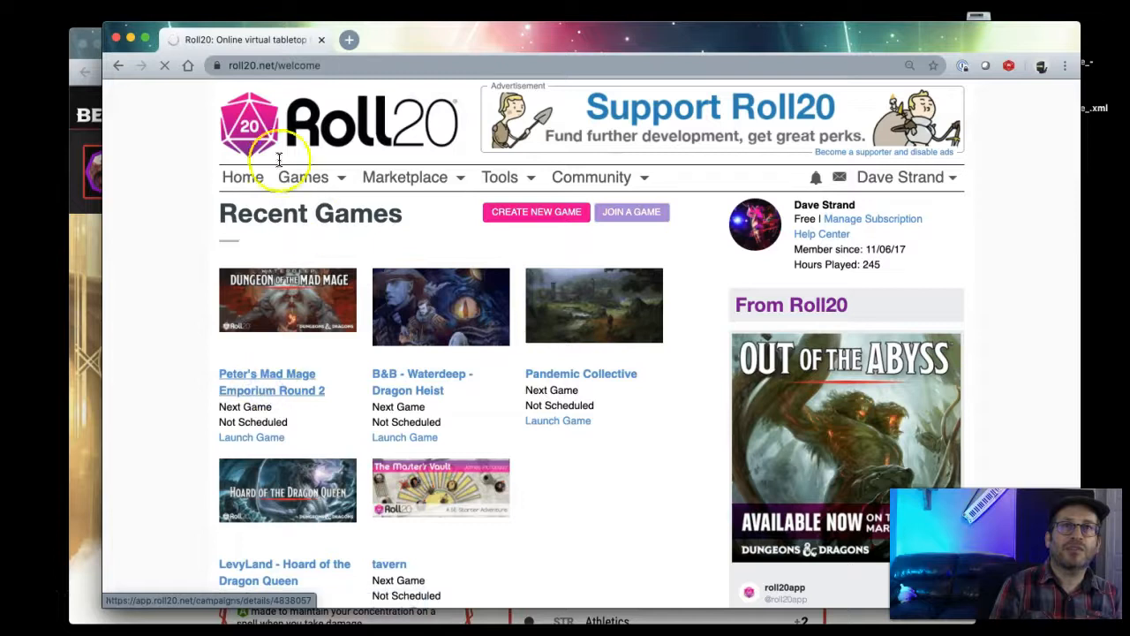
Step: Open the Peter's Mad Mage Emporium Round 2 game page and launch it
left_click(271, 381)
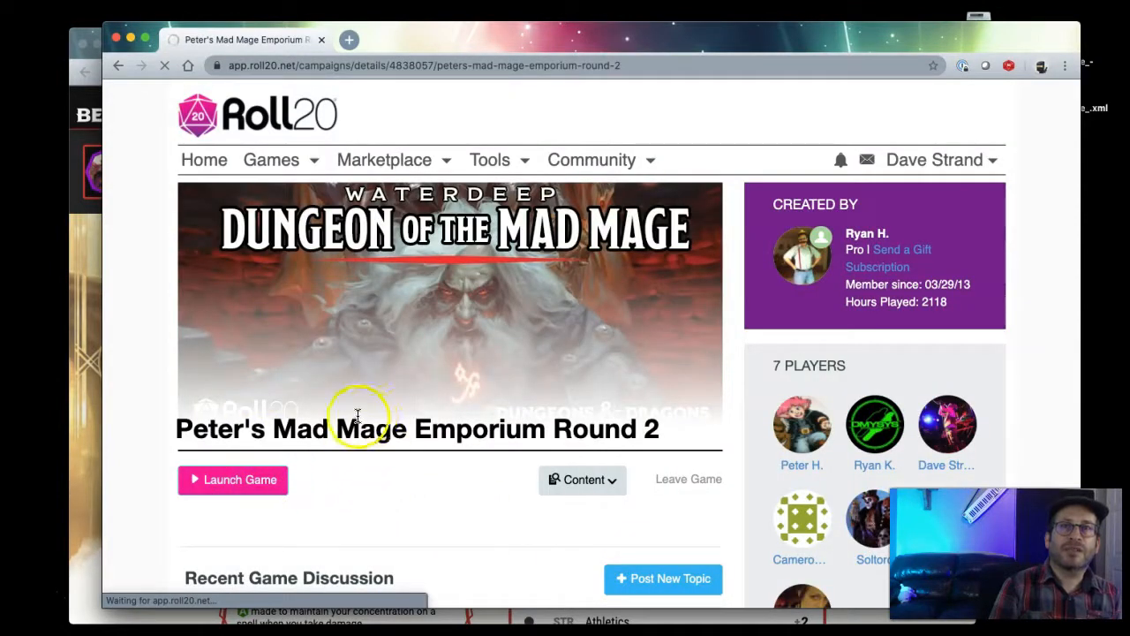
left_click(233, 479)
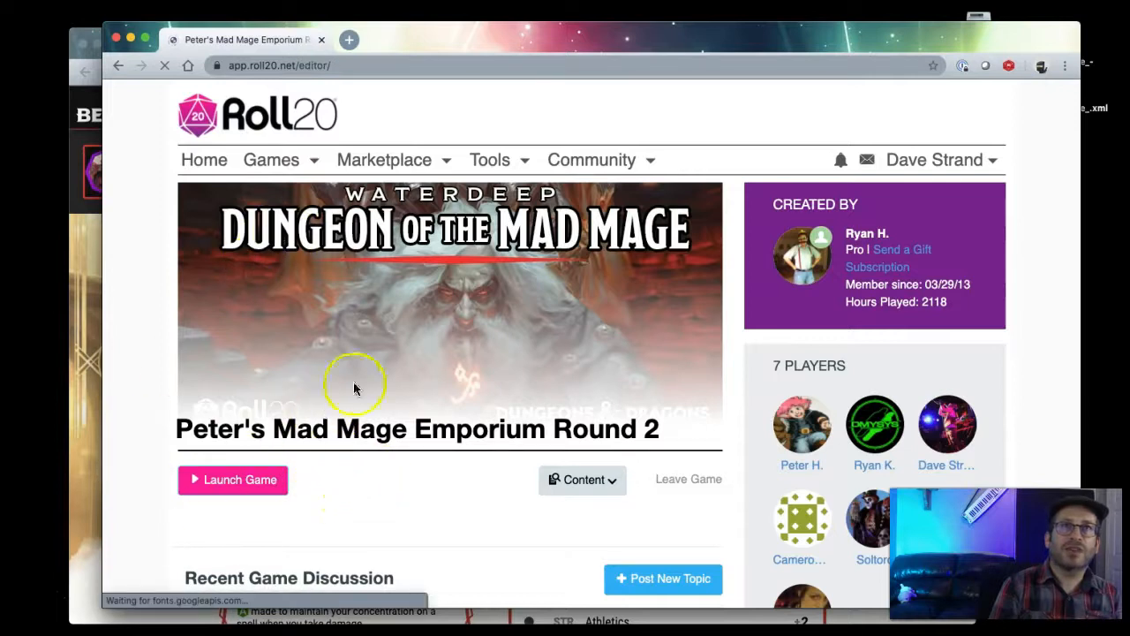
left_click(232, 479)
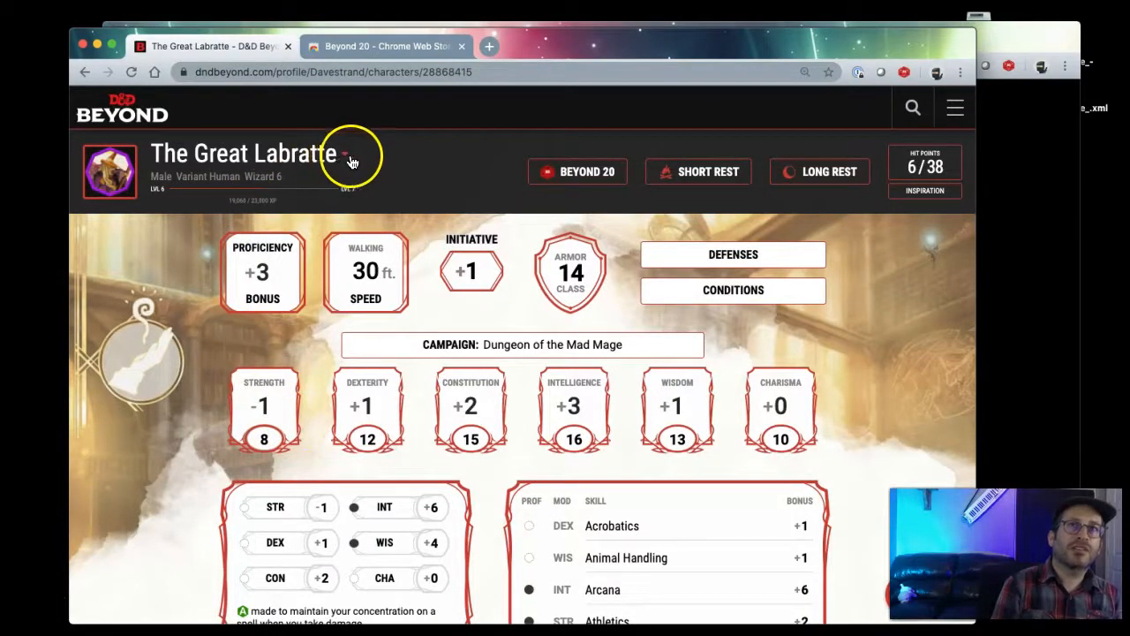
left_click(347, 153)
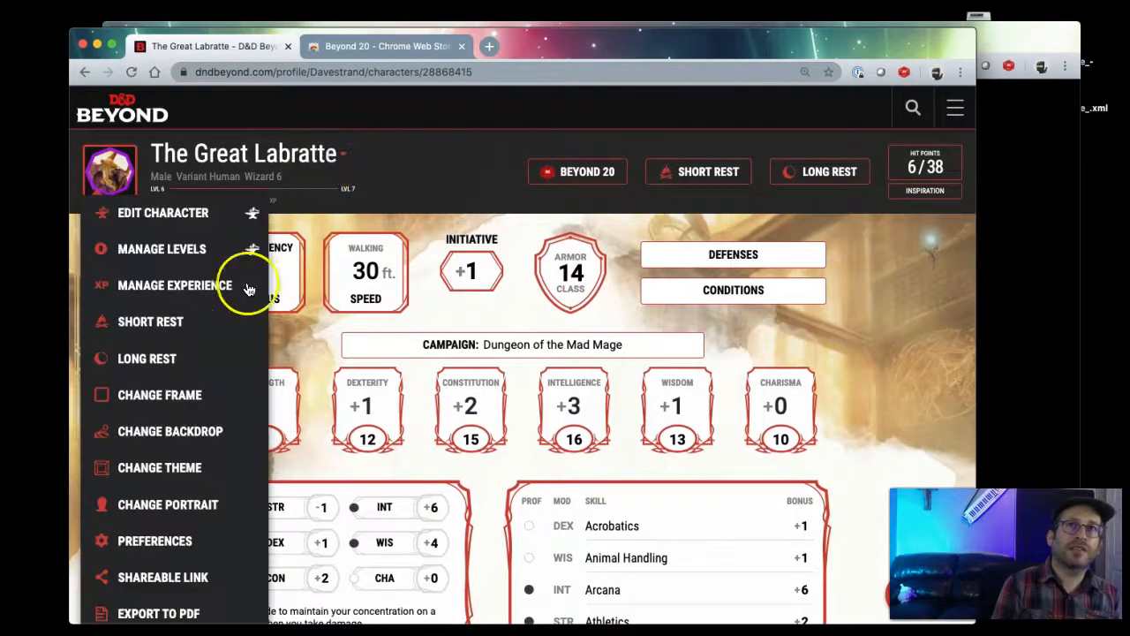
scroll("down", 3)
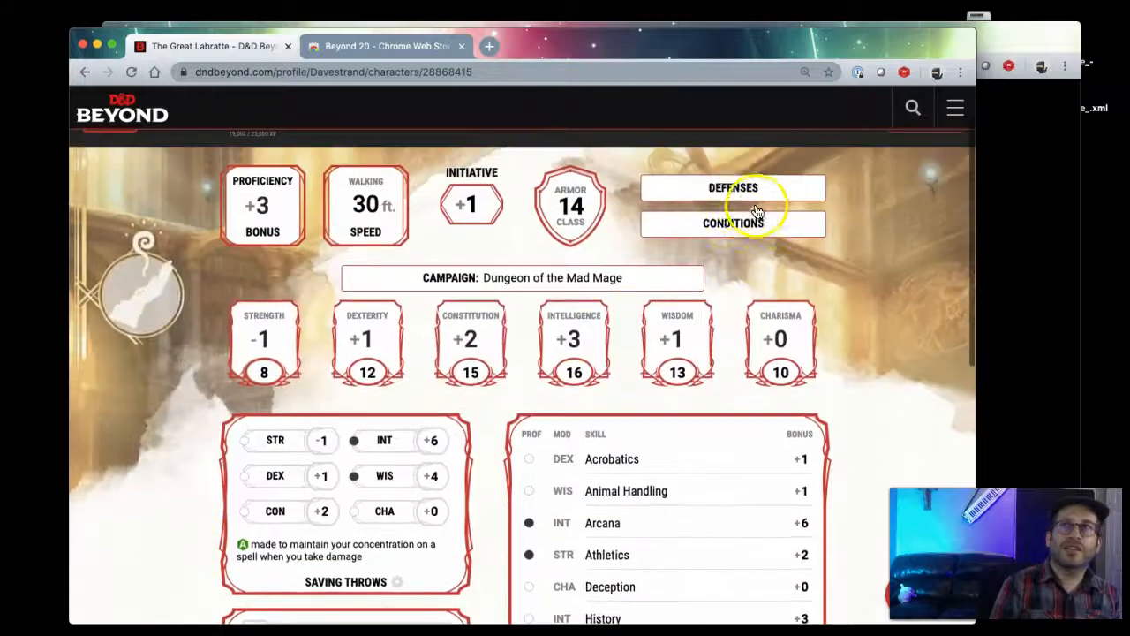
left_click(904, 73)
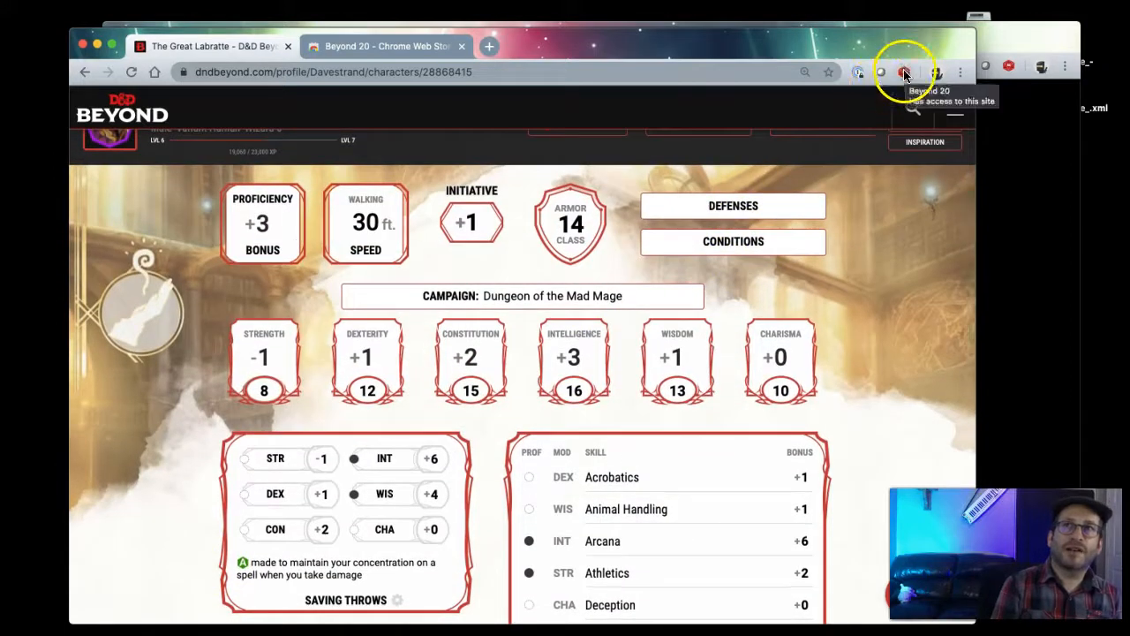
scroll("down", 3)
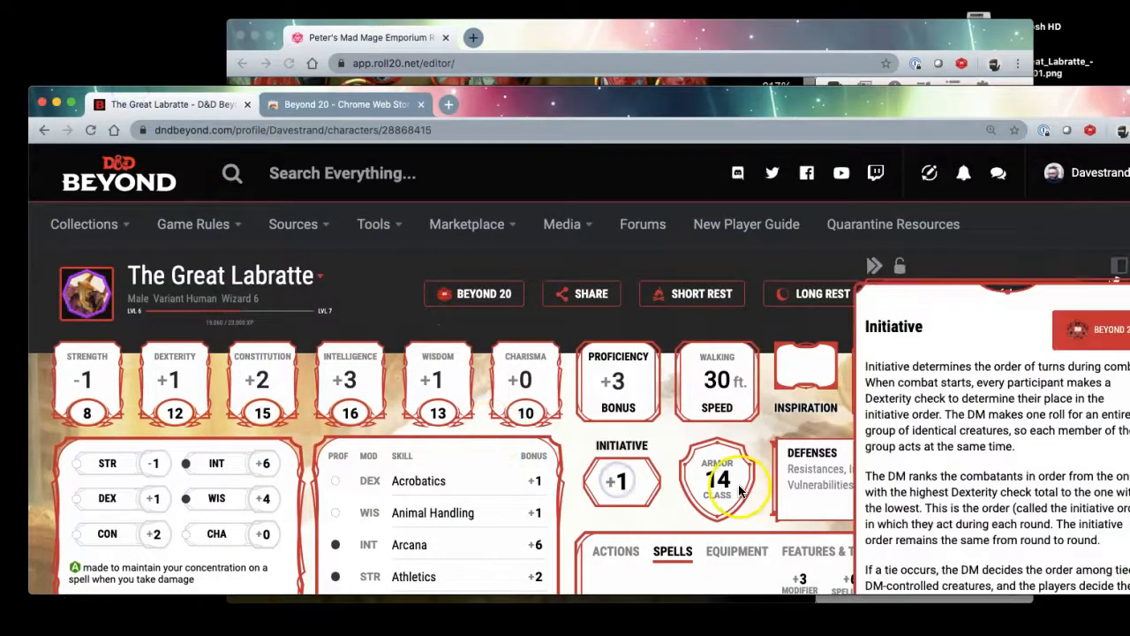
Step: Check the Roll20 chat for the 1d20+1 initiative roll totaling 4, then return to the sheet
scroll("down", 3)
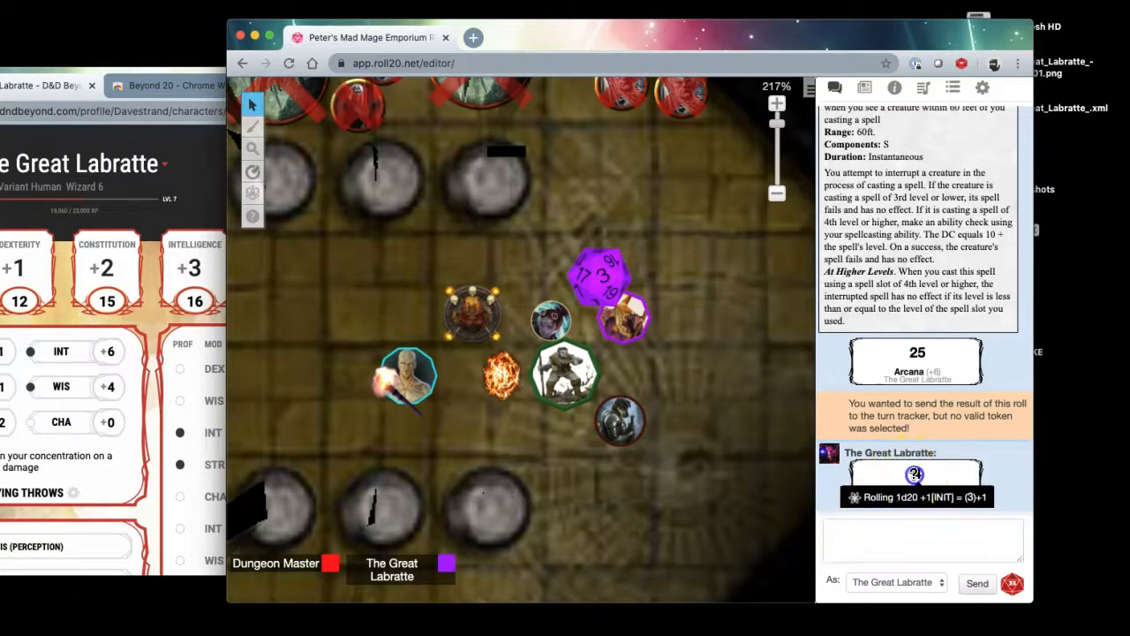
left_click(605, 281)
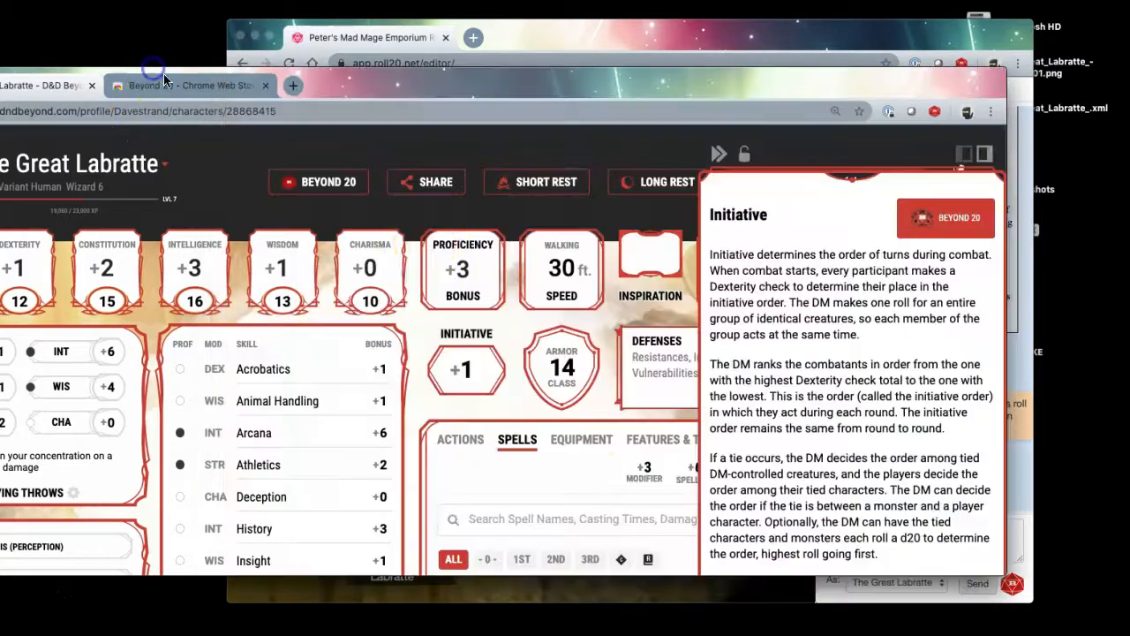
Step: Scroll to the 3rd-level spells and toggle the slot checkboxes to free a slot for Fireball
scroll("down", 3)
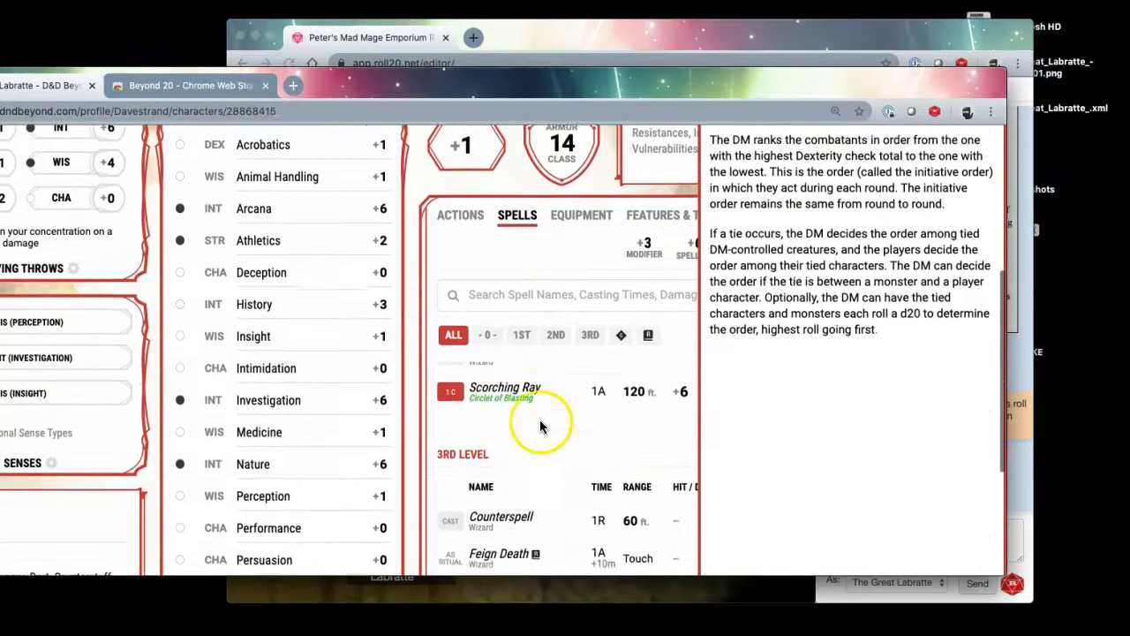
scroll("down", 3)
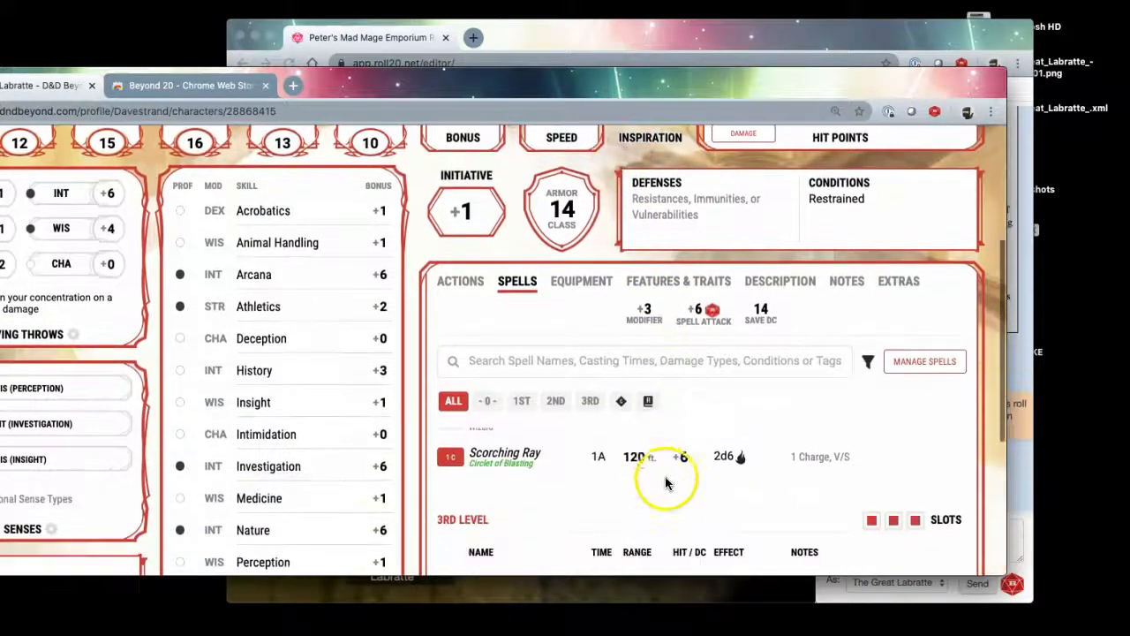
scroll("down", 3)
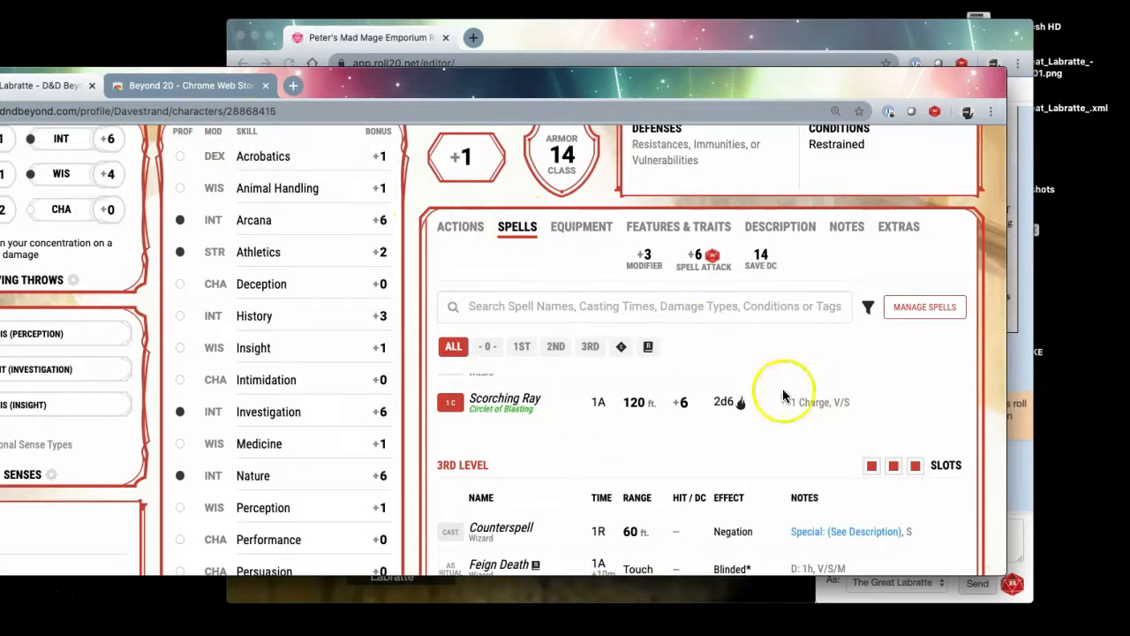
scroll("down", 3)
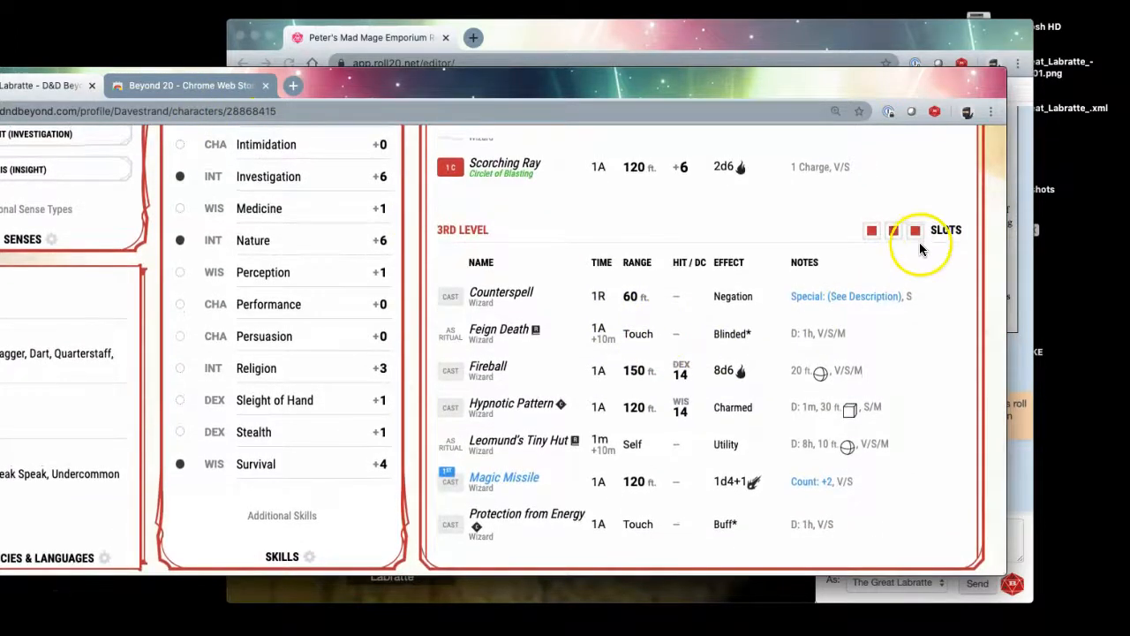
left_click(916, 230)
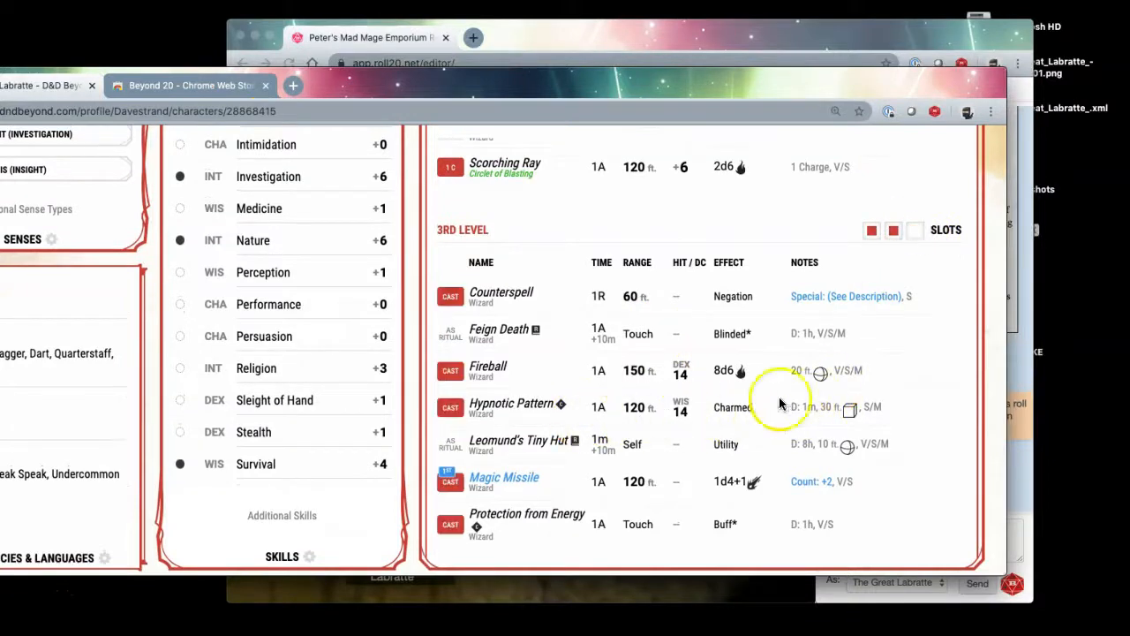
mouse_move(874, 268)
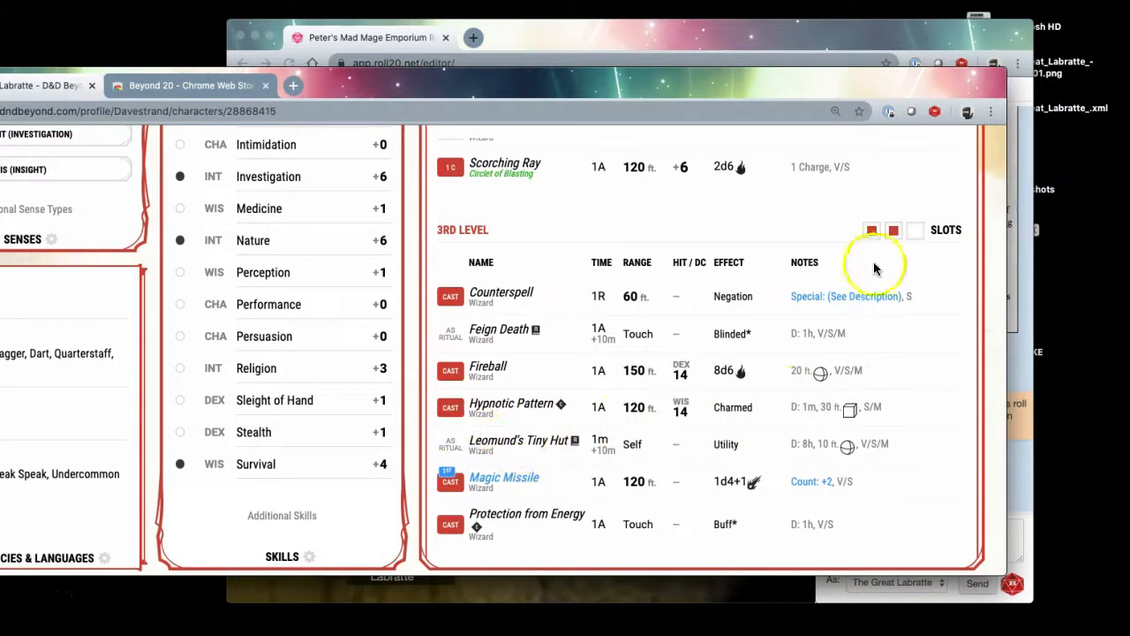
left_click(450, 370)
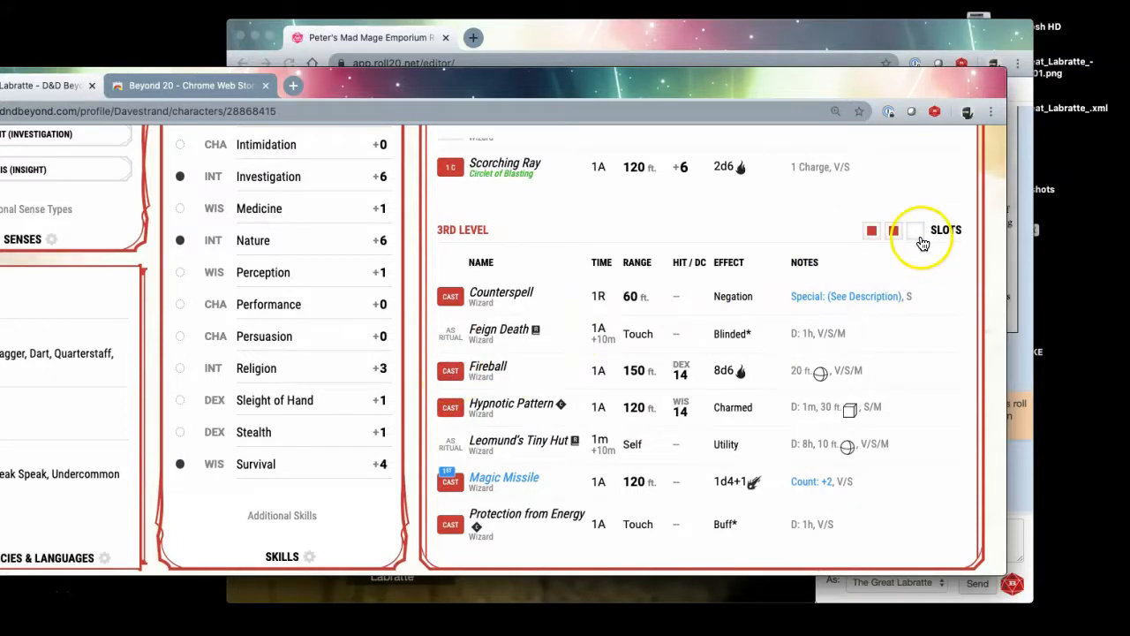
left_click(892, 230)
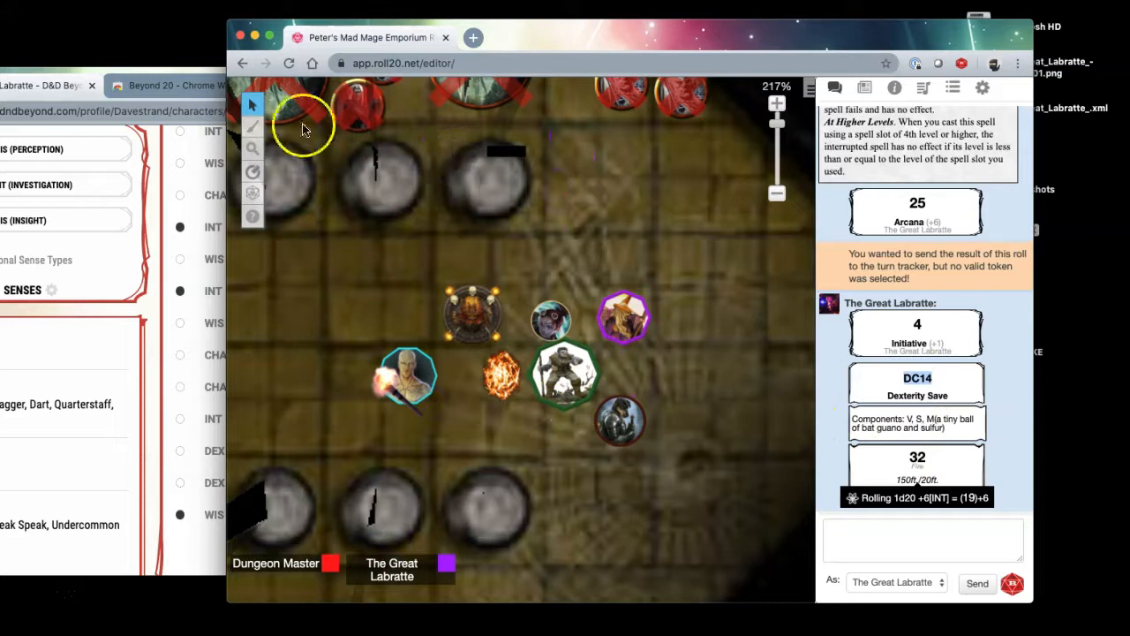
Step: Open Counterspell's details and send its description to Roll20 via Display in VTT
left_click(177, 84)
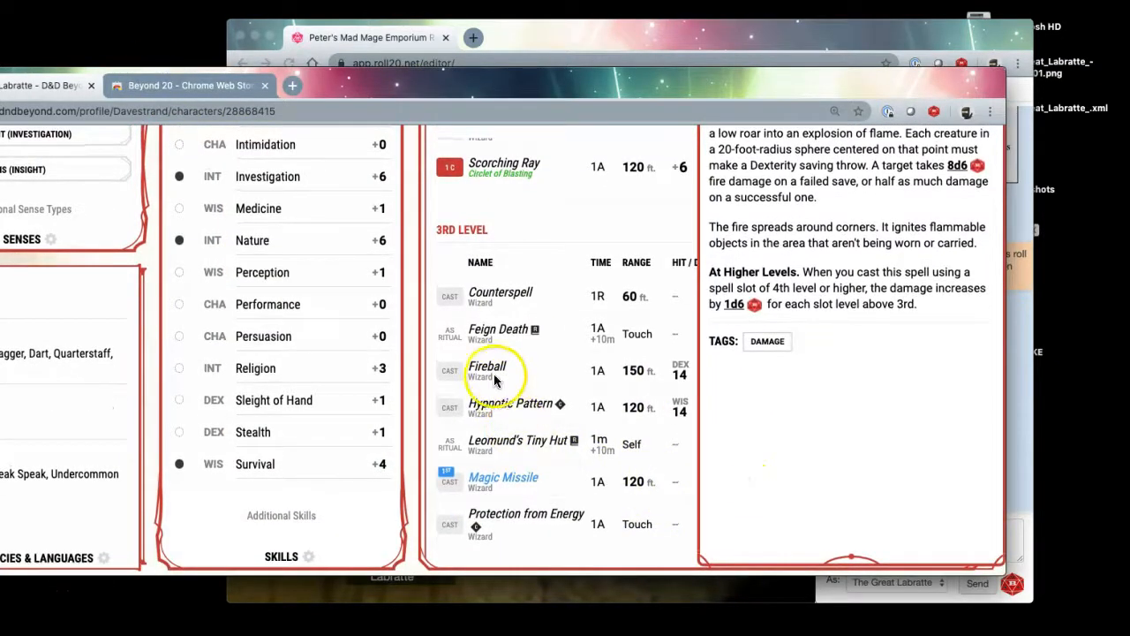
left_click(487, 366)
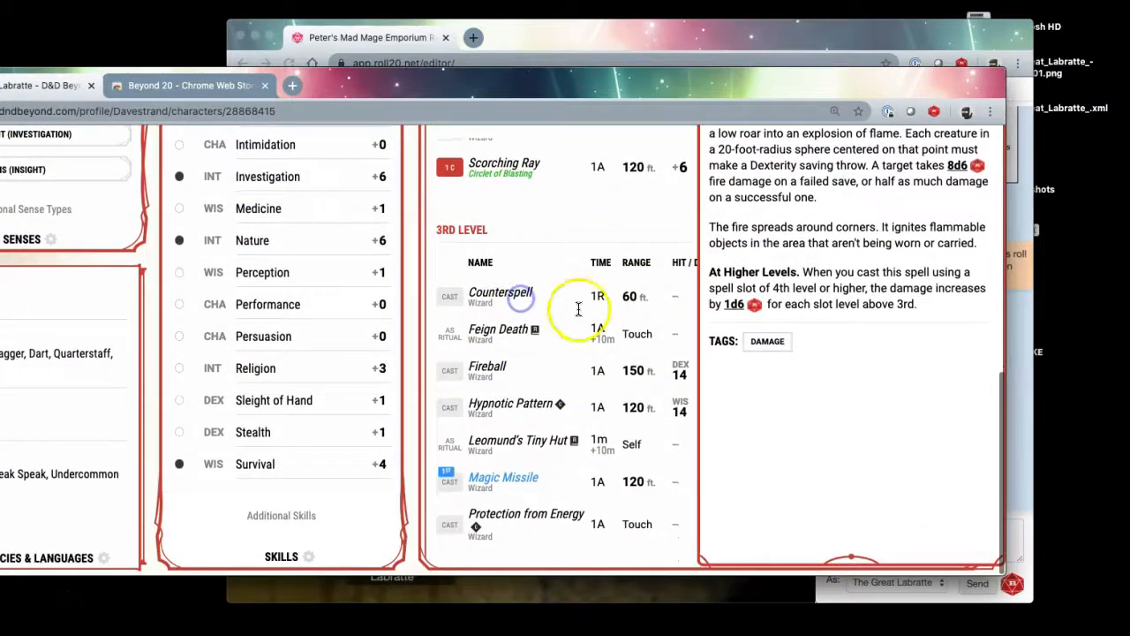
left_click(500, 293)
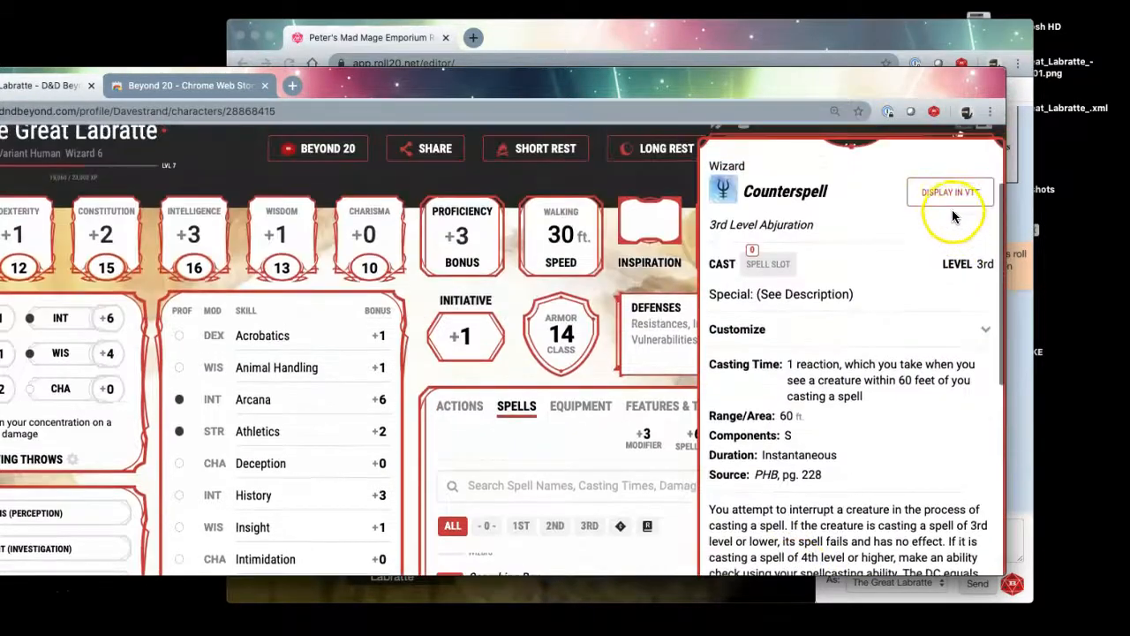
left_click(949, 192)
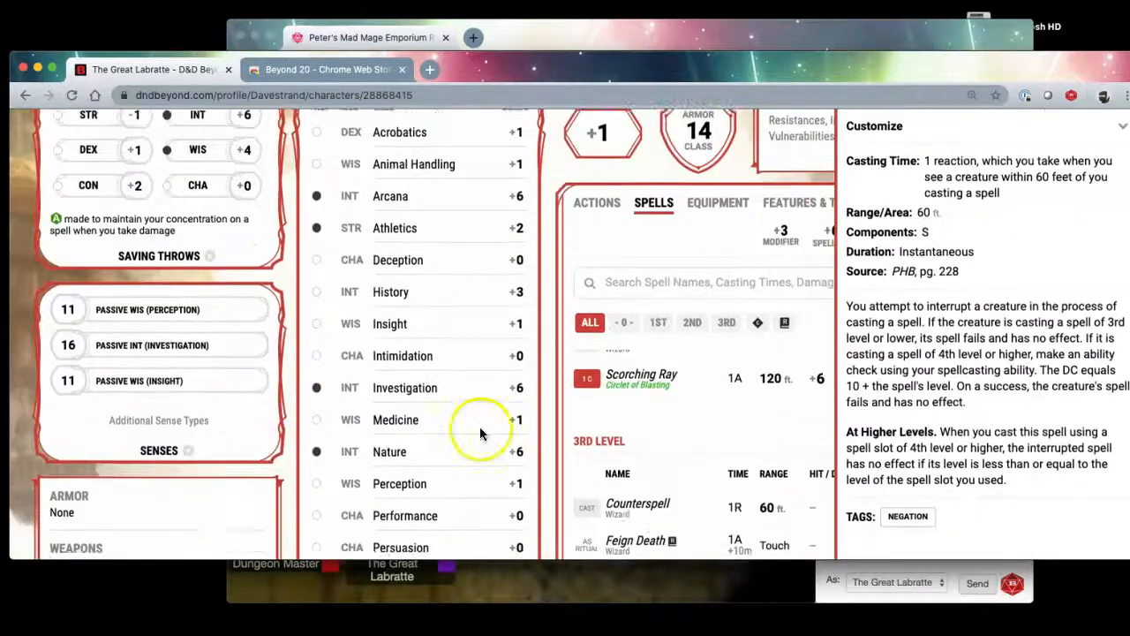
scroll("down", 3)
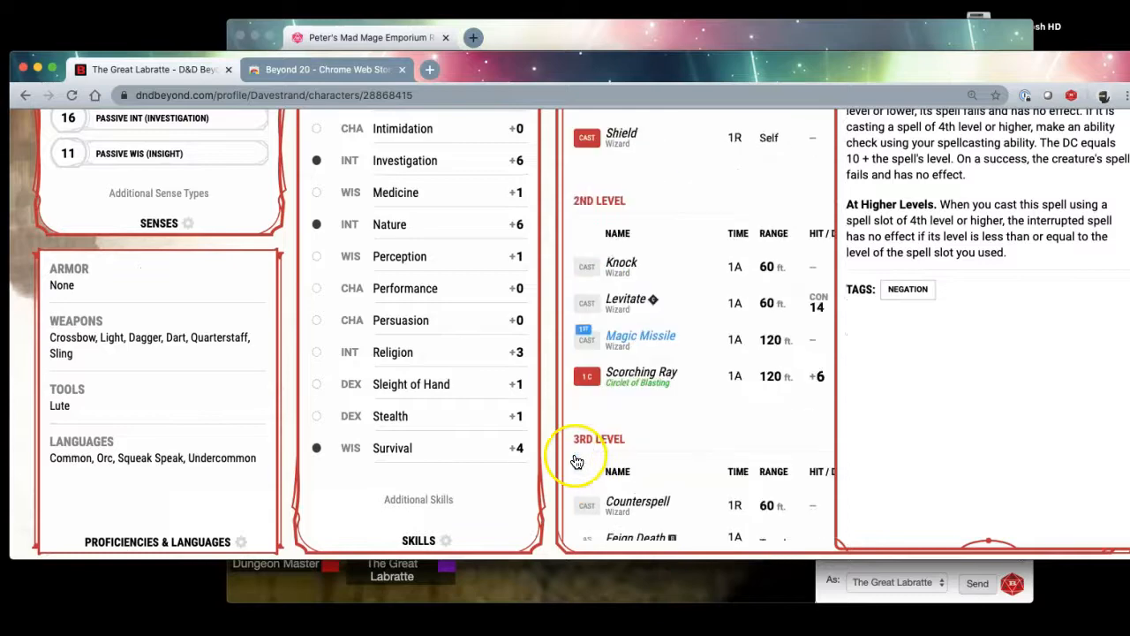
Step: Open the character's sharing options, then open and close The Great Labratte's options menu
left_click(637, 501)
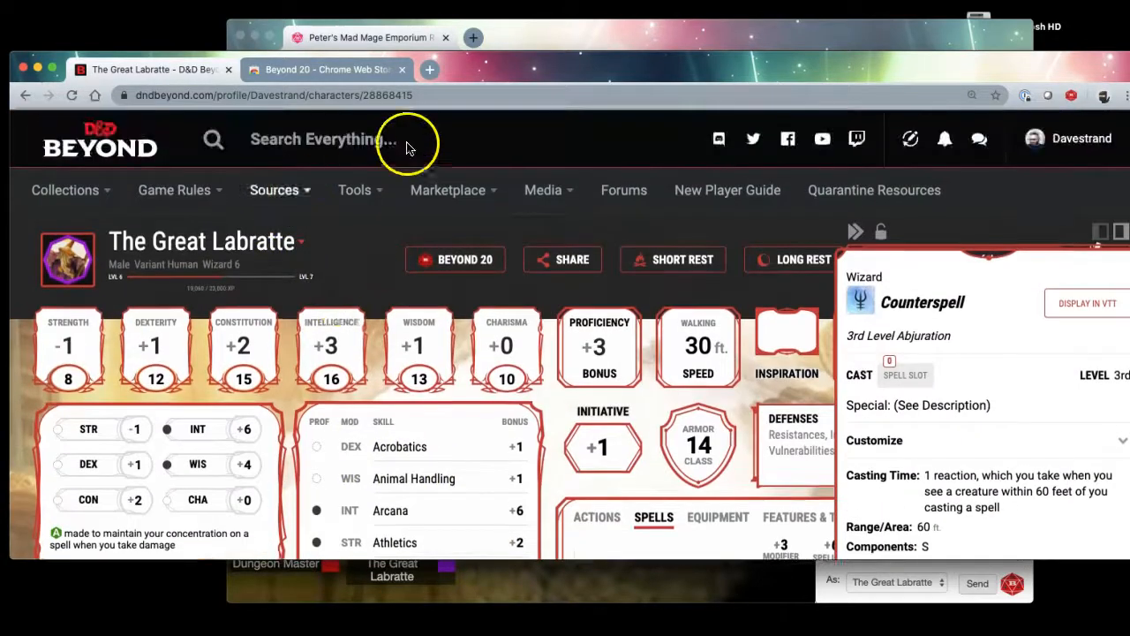
mouse_move(362, 291)
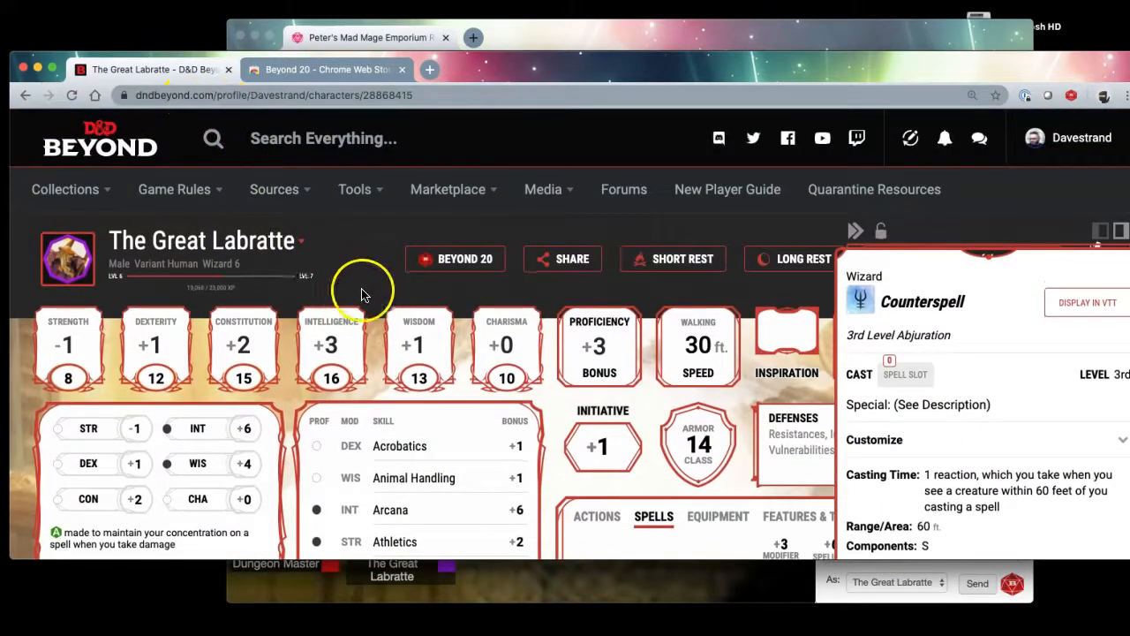
mouse_move(422, 342)
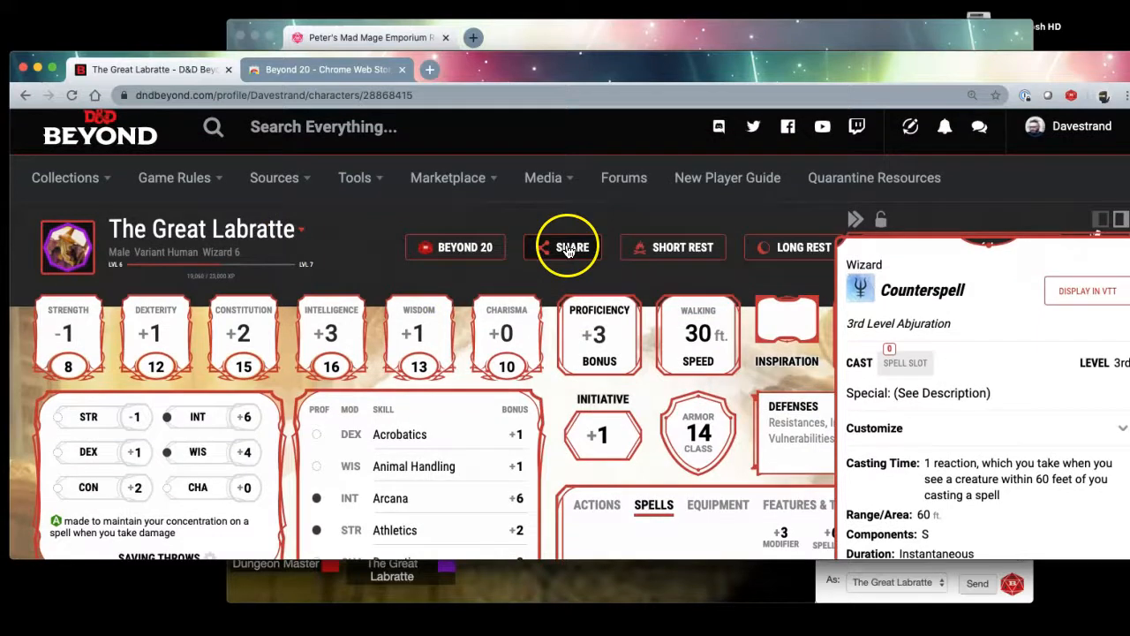
left_click(564, 247)
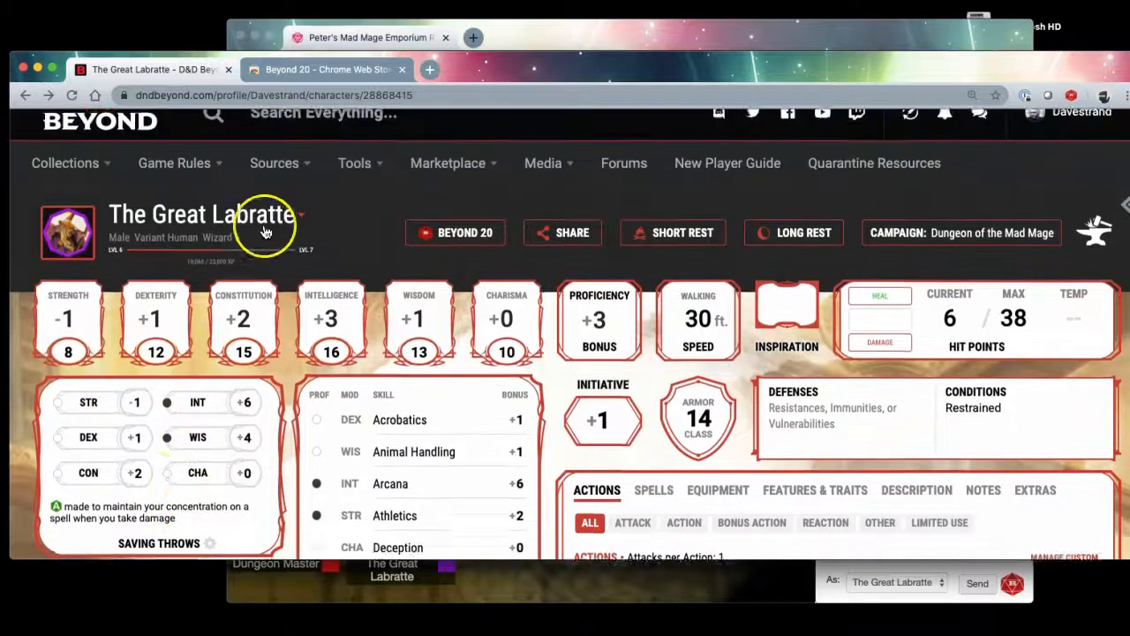
left_click(301, 215)
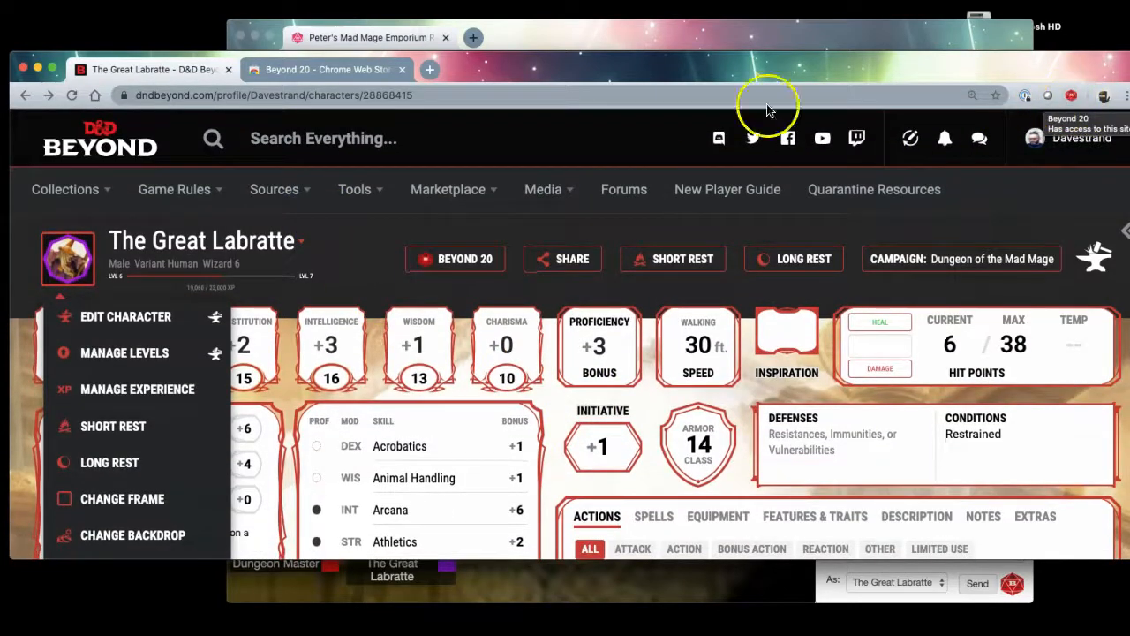
mouse_move(234, 119)
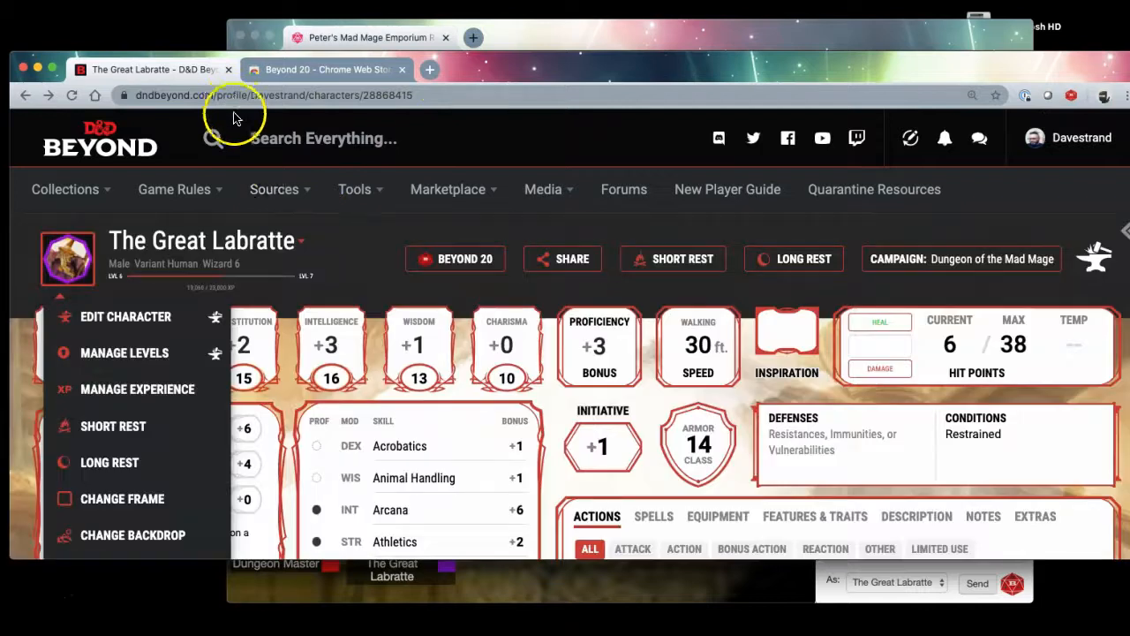
left_click(273, 189)
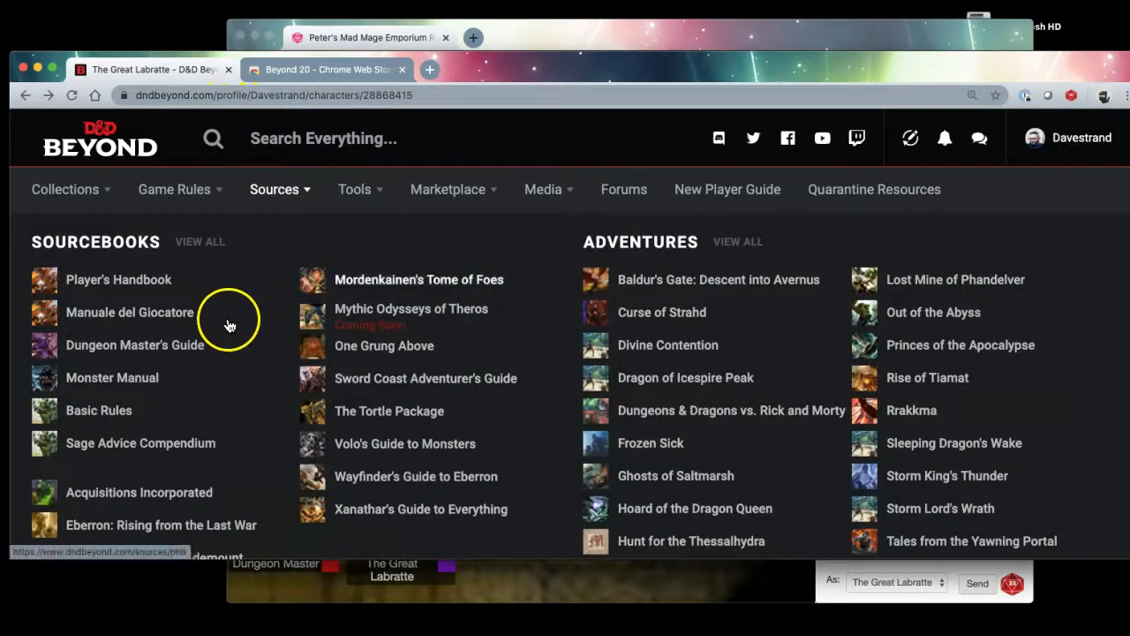